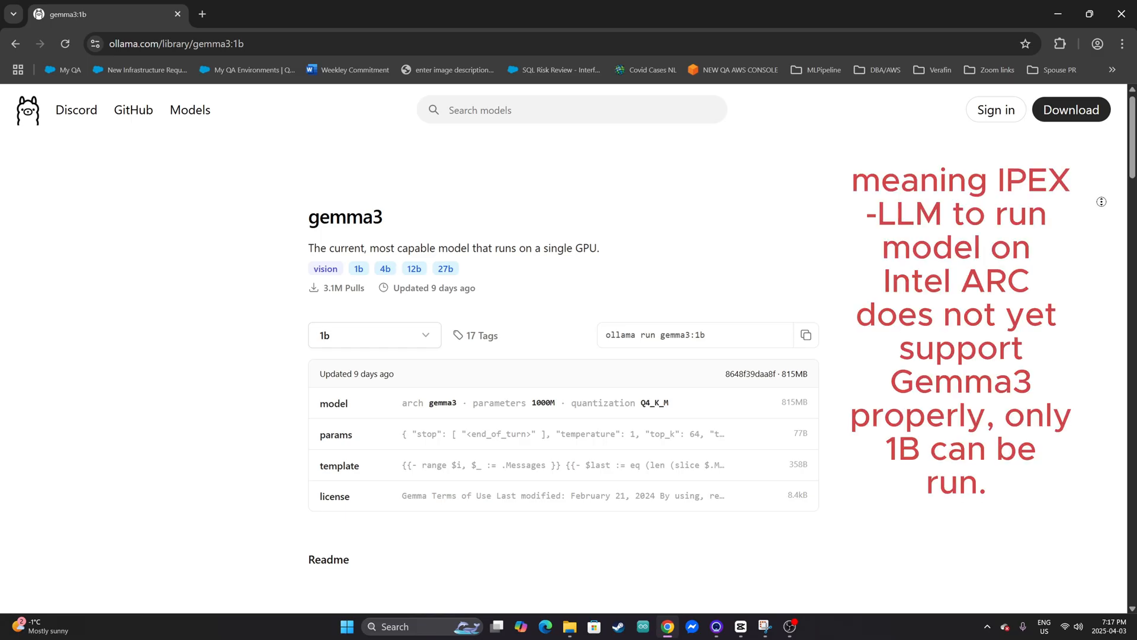
Check the portable ollama.exe version from the extracted ollama-ipex-llm folder
scroll(down, 3)
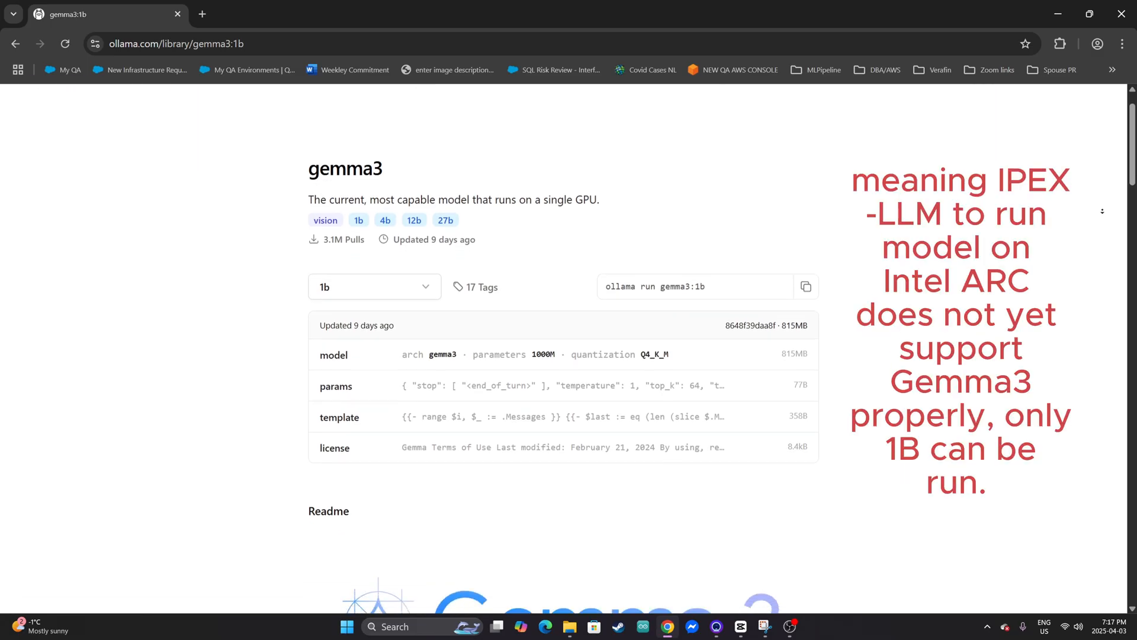
scroll(down, 3)
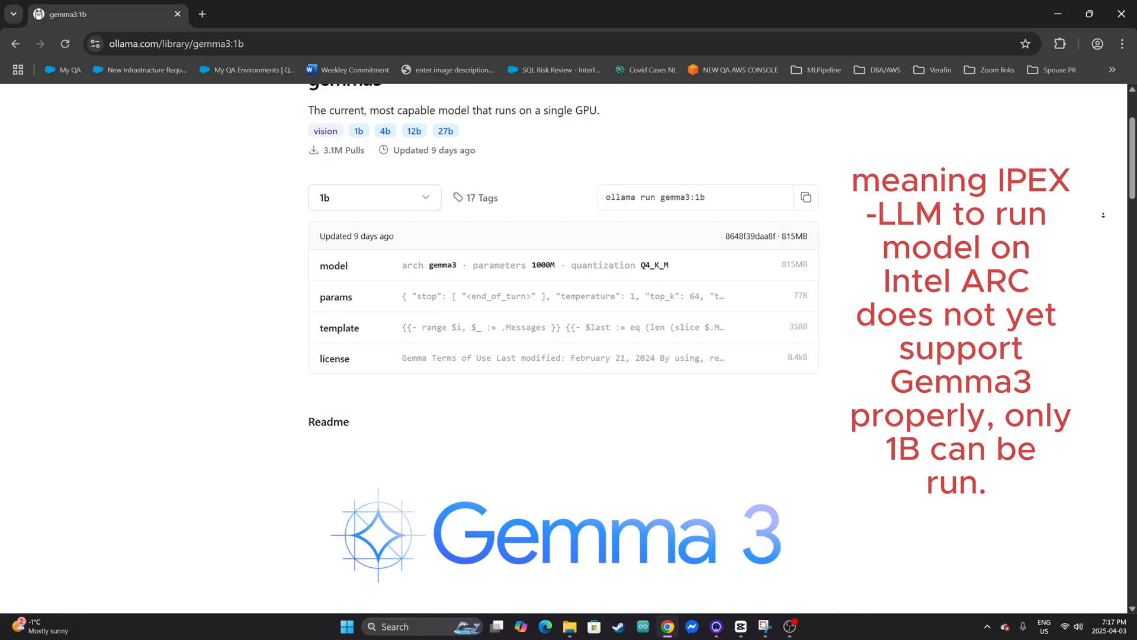
scroll(down, 3)
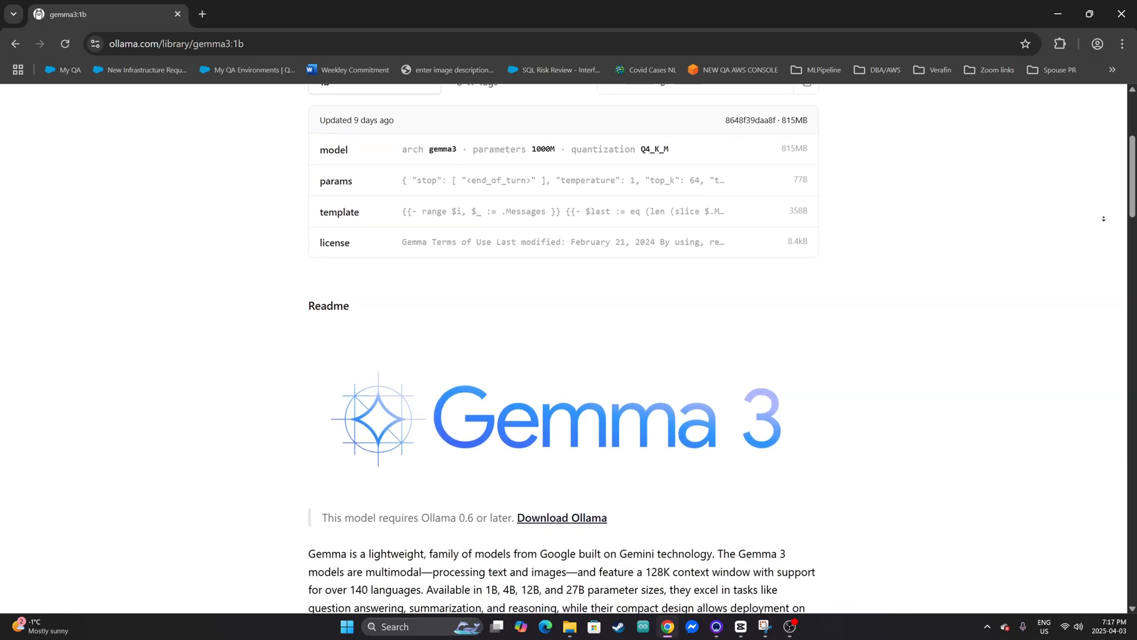
scroll(down, 3)
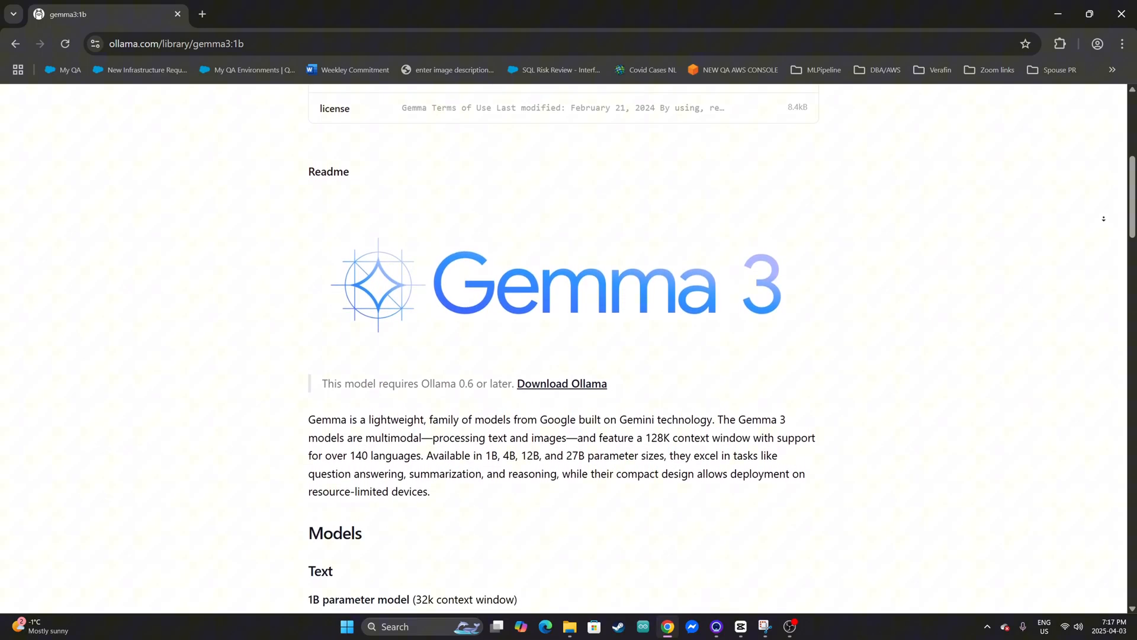
scroll(down, 3)
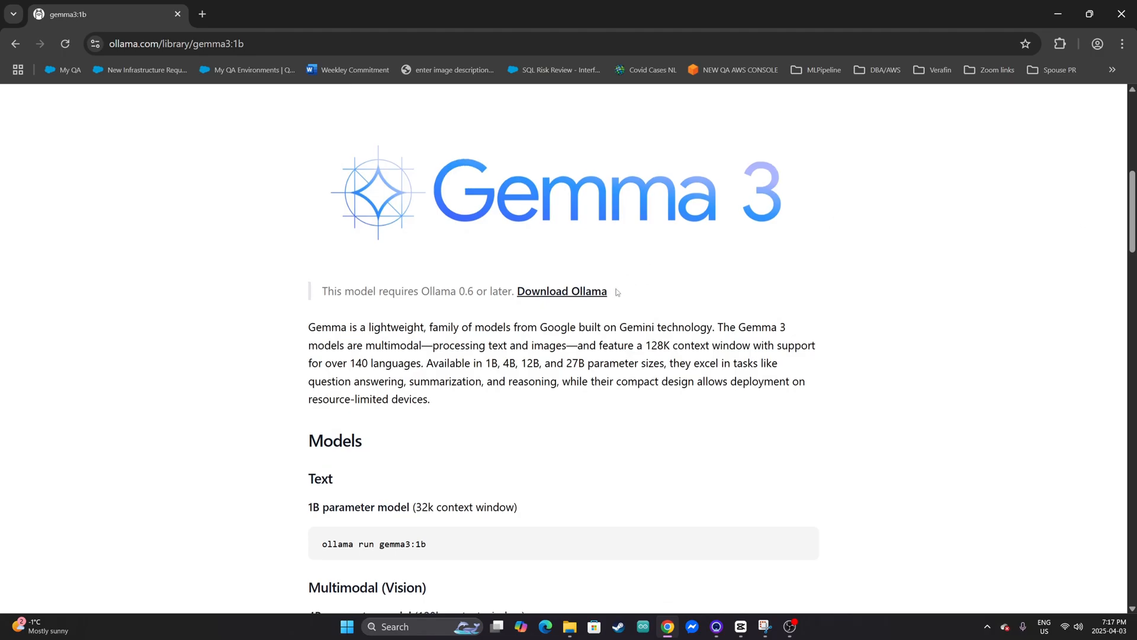
drag(322, 291, 487, 291)
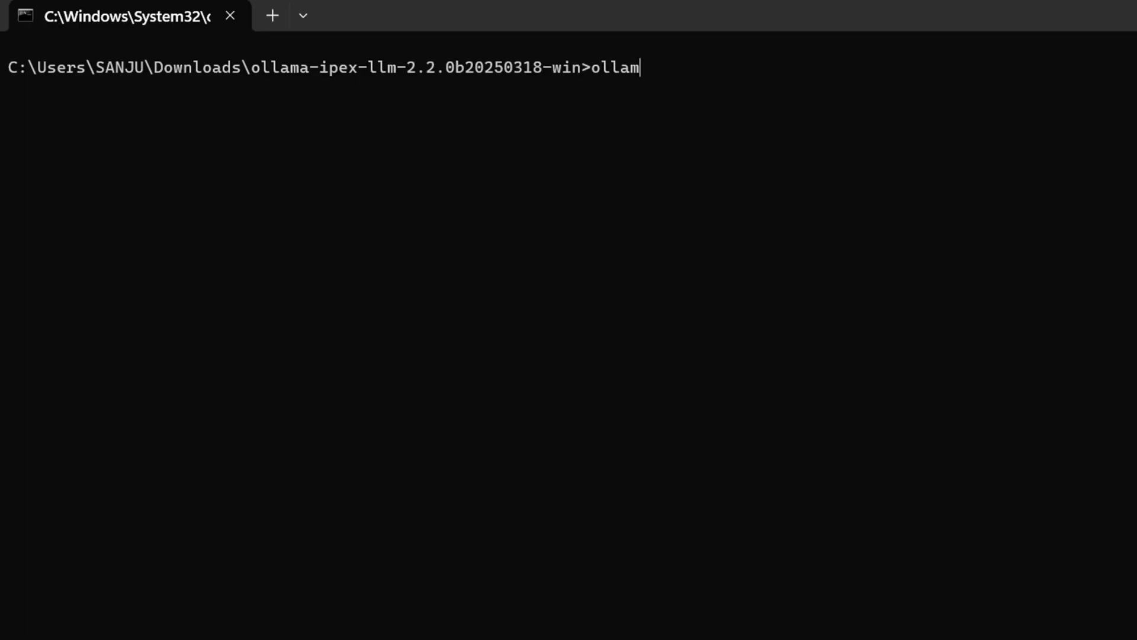
text(a.exe --ver)
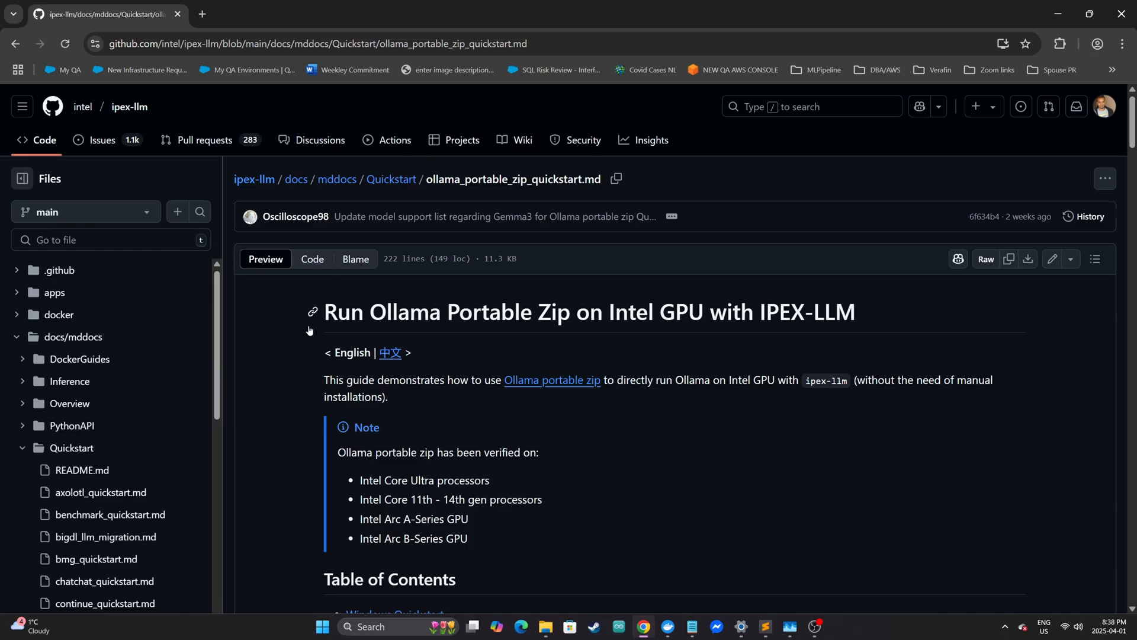
Download ollama-ipex-llm-2.2.0b20250318-win.zip from the ipex-llm 2.2.0 nightly release Assets
click(203, 14)
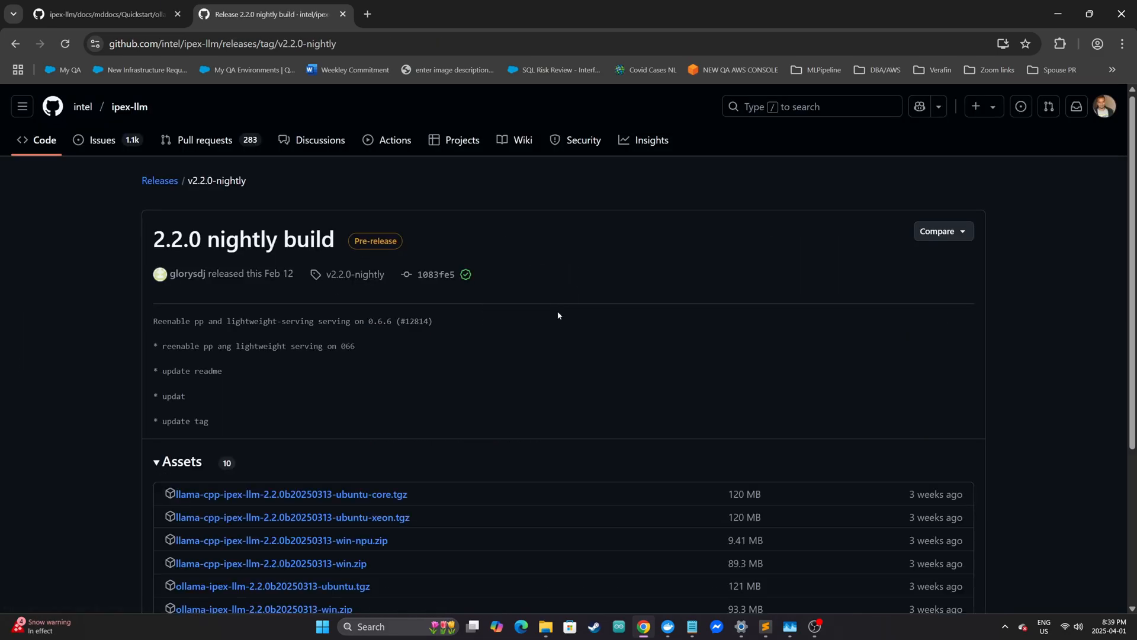
scroll(down, 3)
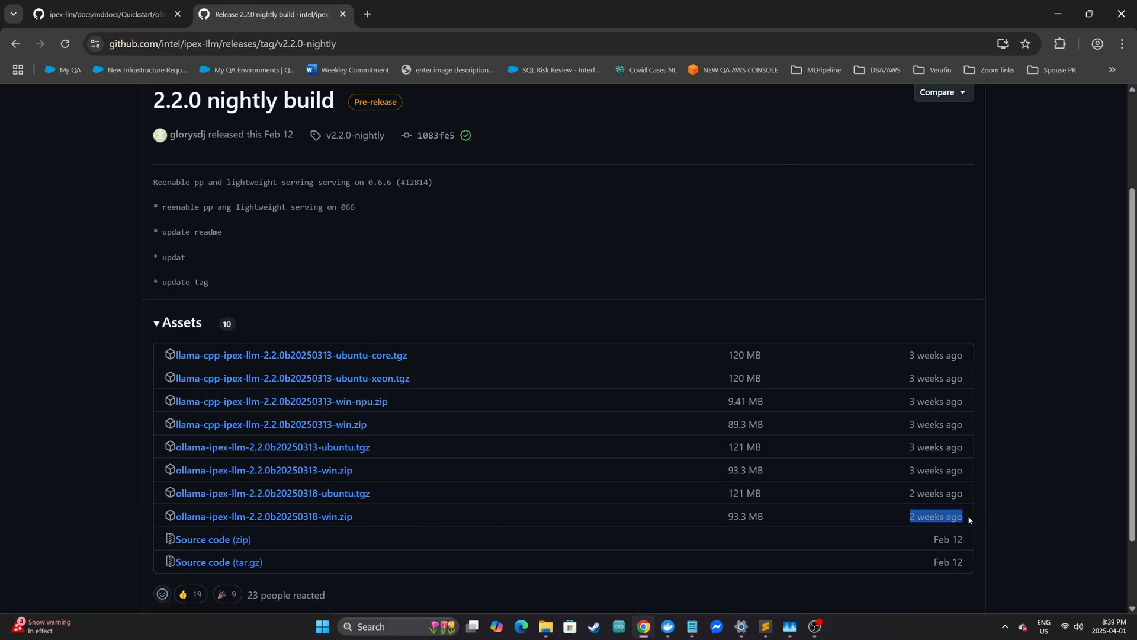
mouse_move(365, 526)
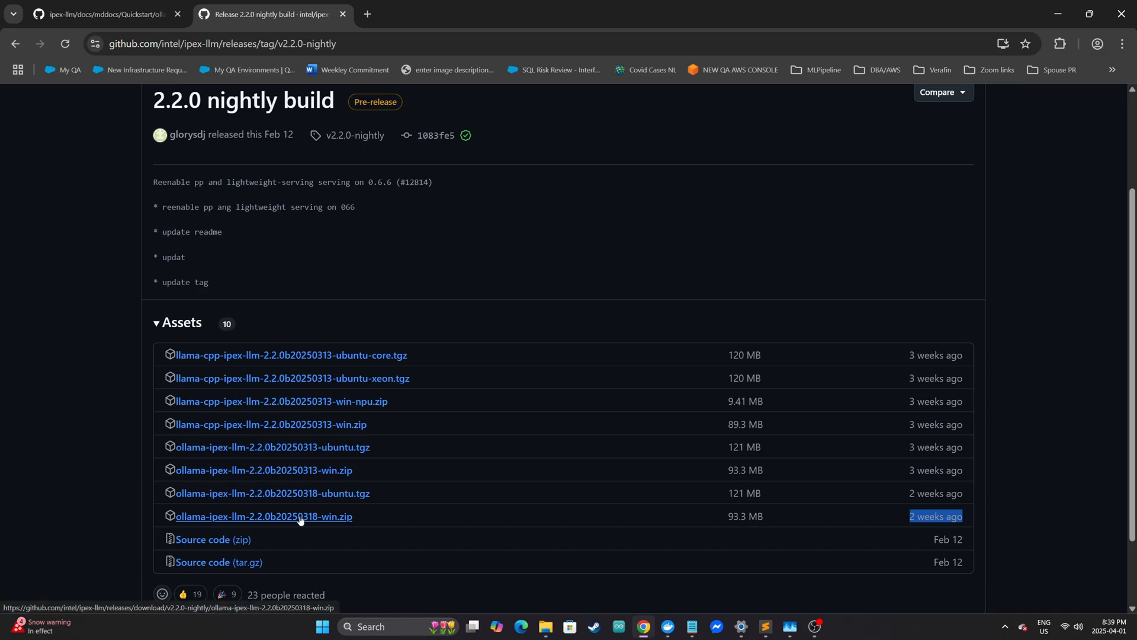
click(263, 516)
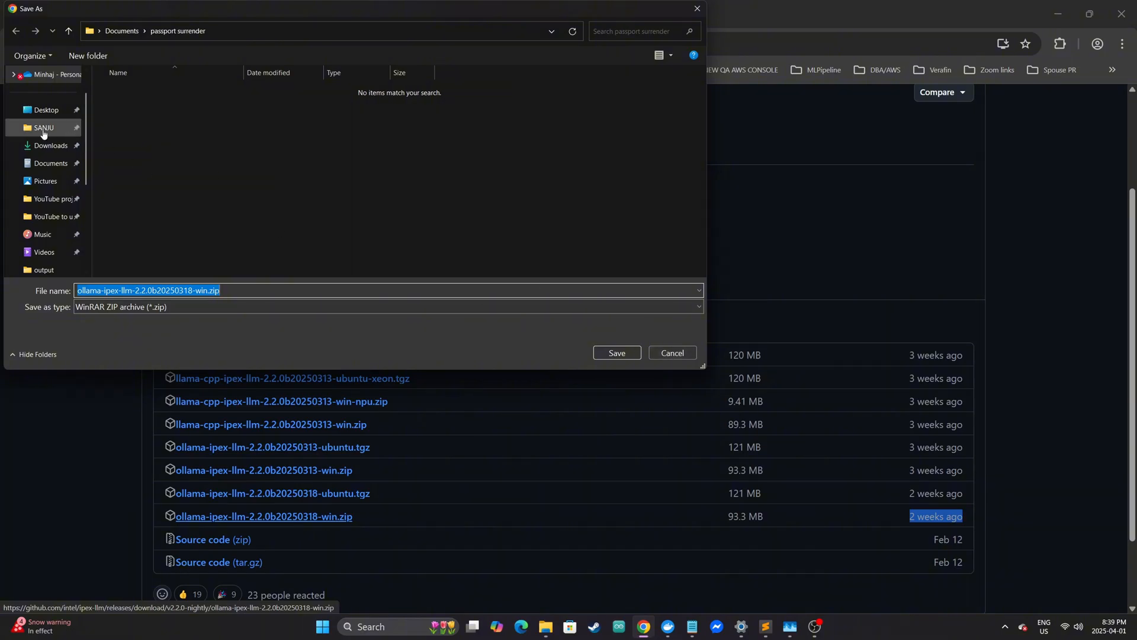
Save the 95,520 KB ollama-ipex-llm zip into the Downloads folder
click(670, 354)
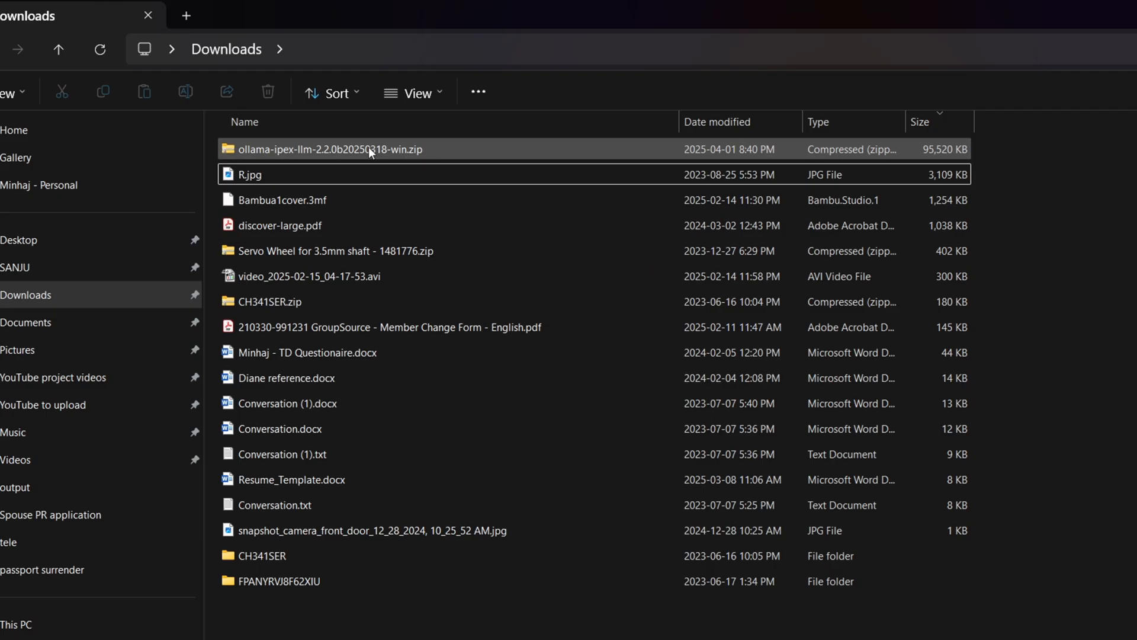
Extract the downloaded ollama-ipex-llm zip into its own folder in Downloads
click(331, 149)
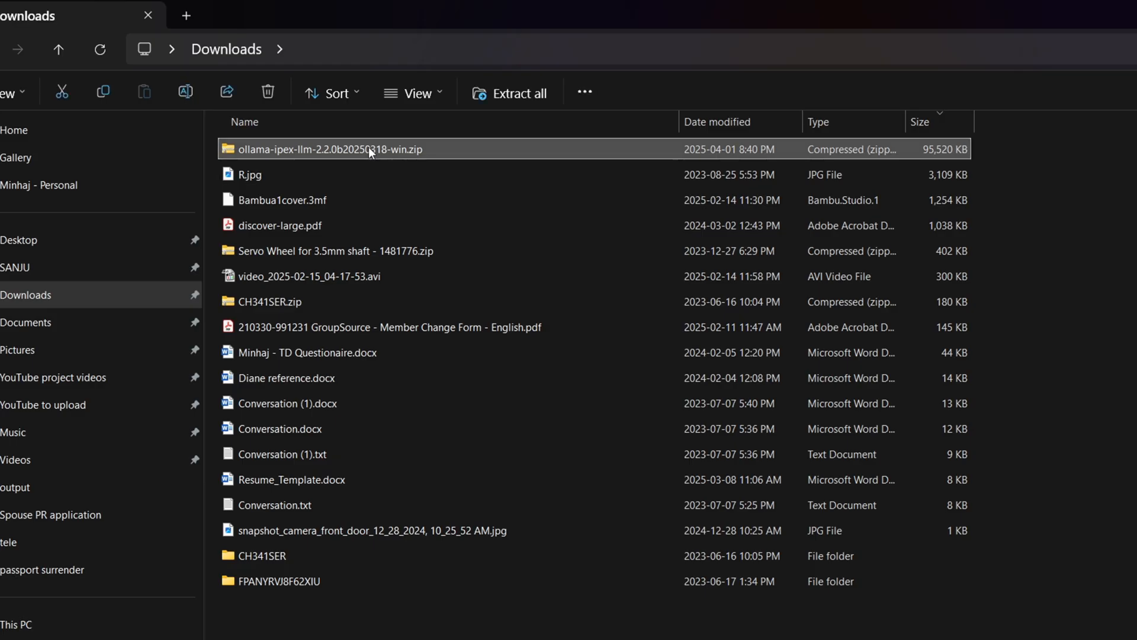
click(509, 92)
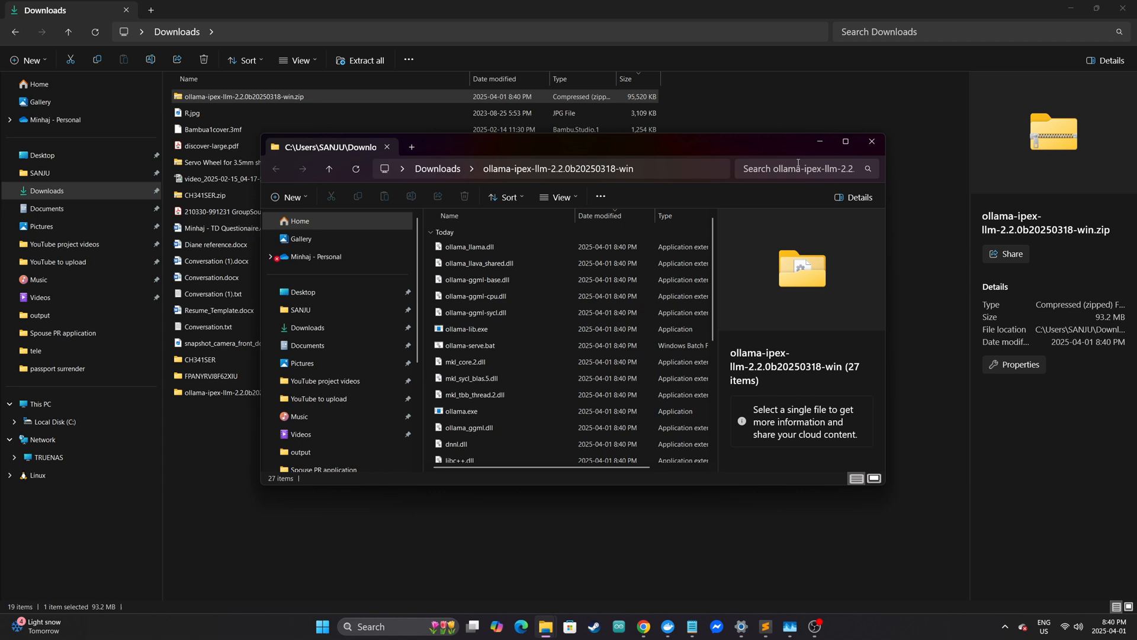
click(871, 141)
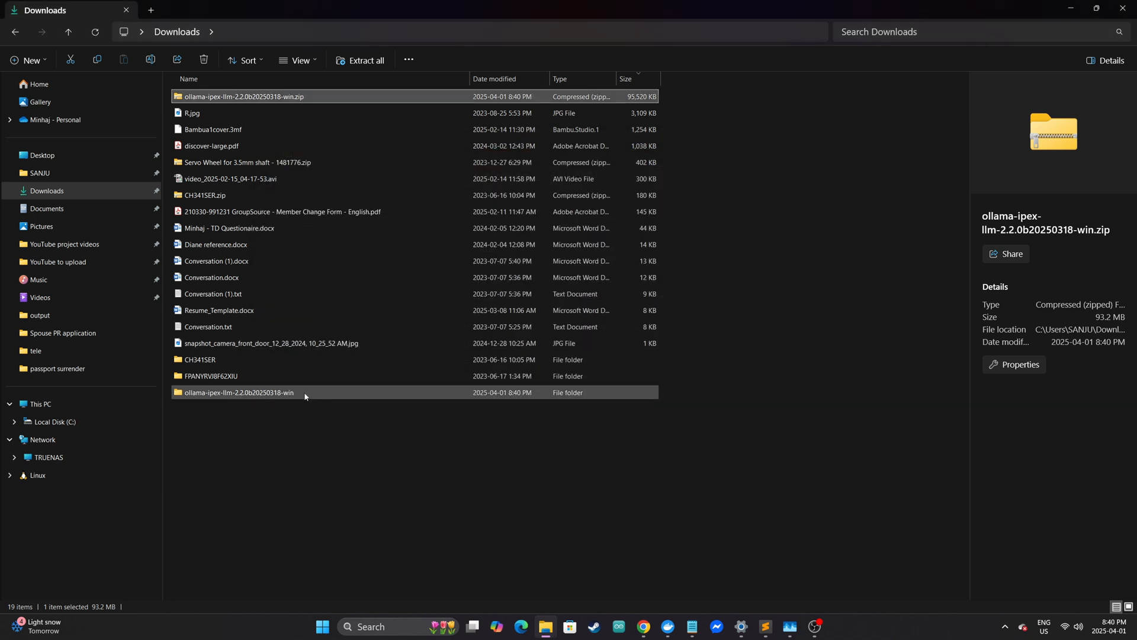
Launch a Command Prompt inside the extracted ollama-ipex-llm-2.2.0b20250318-win folder via the address bar
double_click(238, 392)
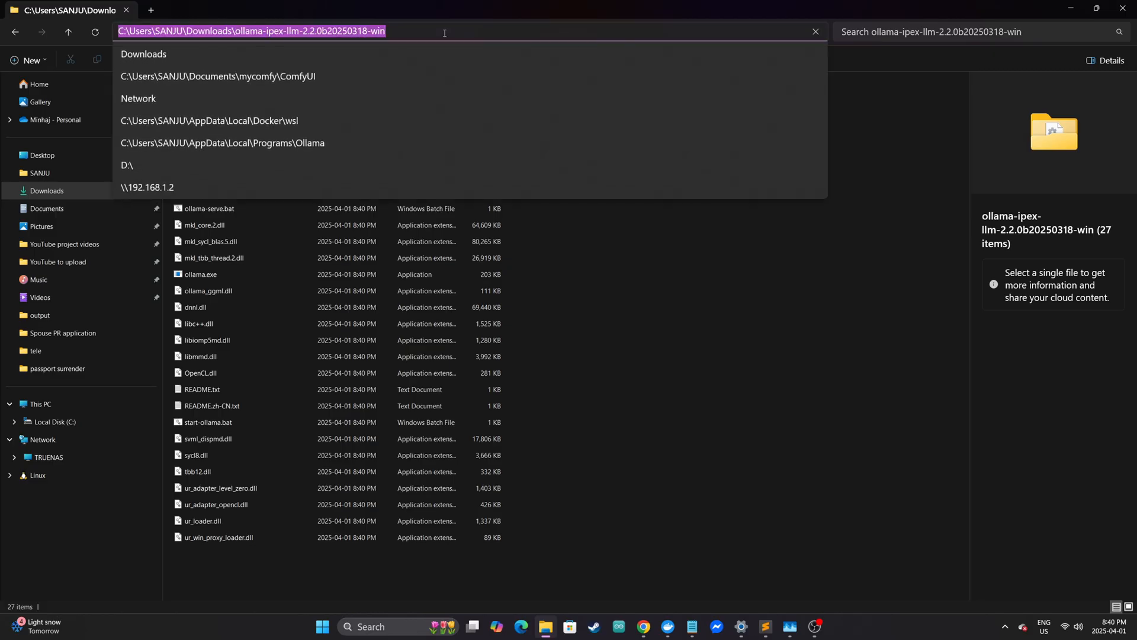
text(cmd)
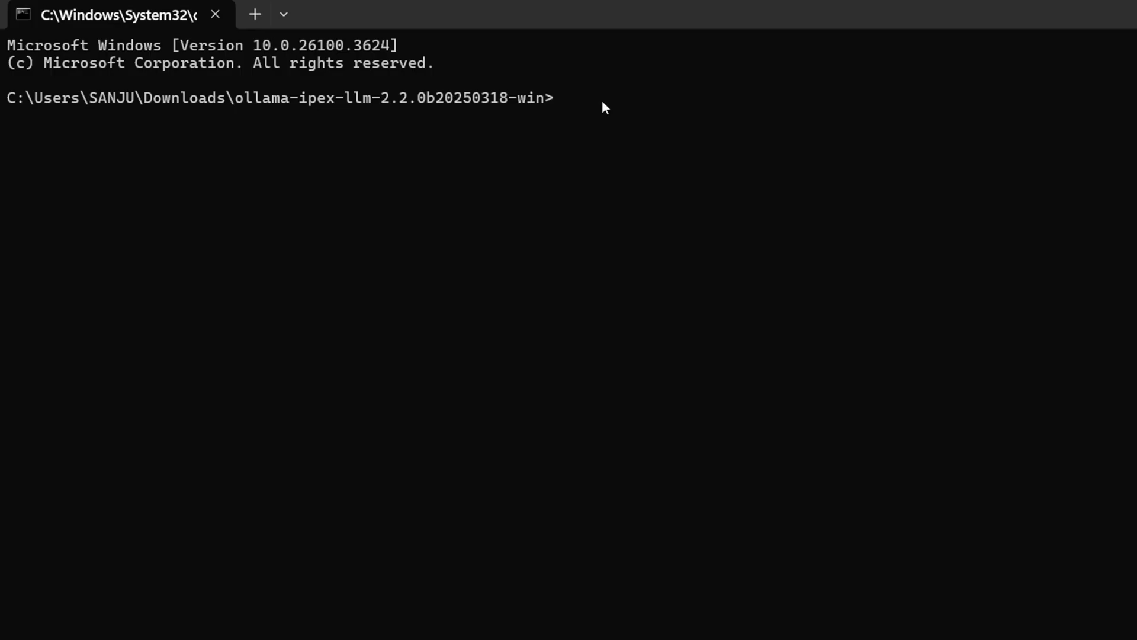
Start the portable Ollama server with start-ollama.bat
text(s)
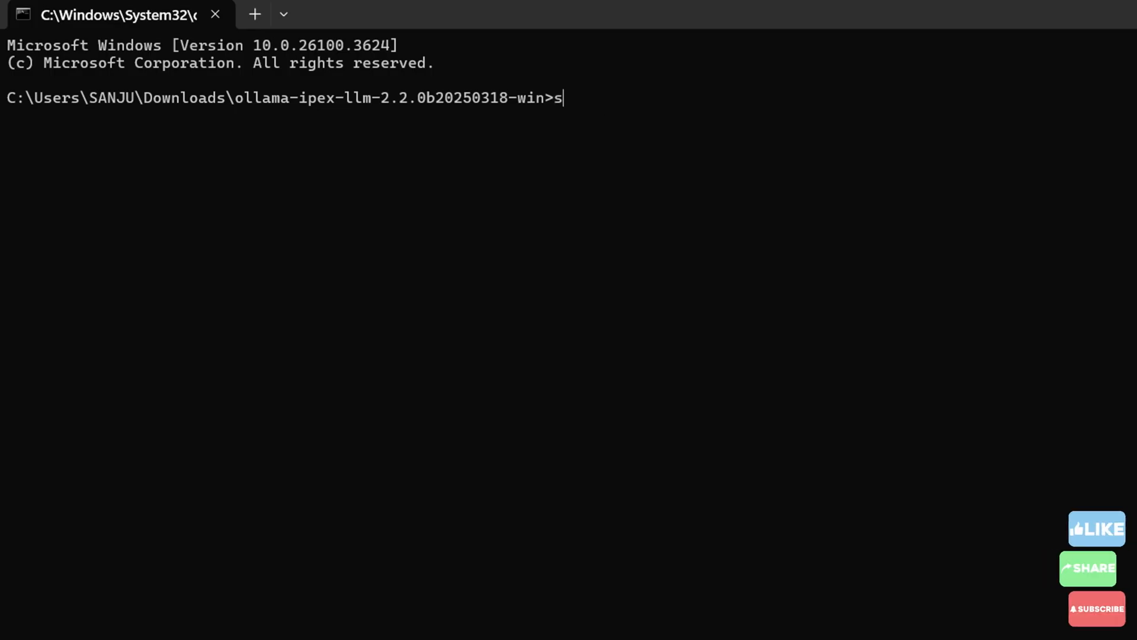
text(tart-ollama.bat)
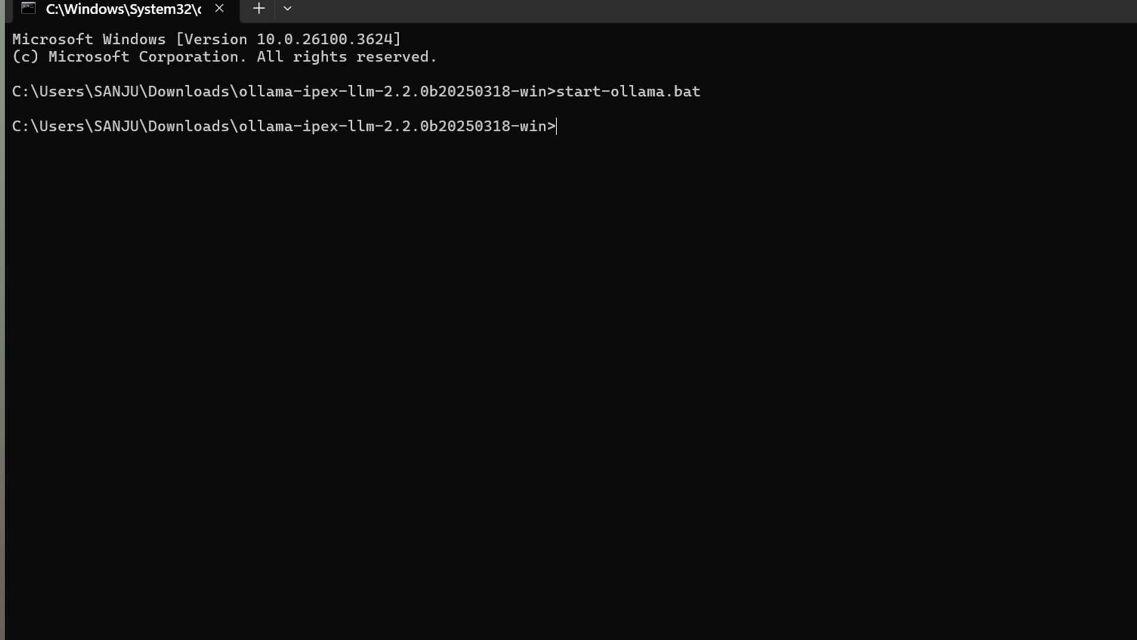
Run gemma3:1b with verbose statistics (ollama run --verbose gemma3:1b), finding one SYCL device
text(ollama)
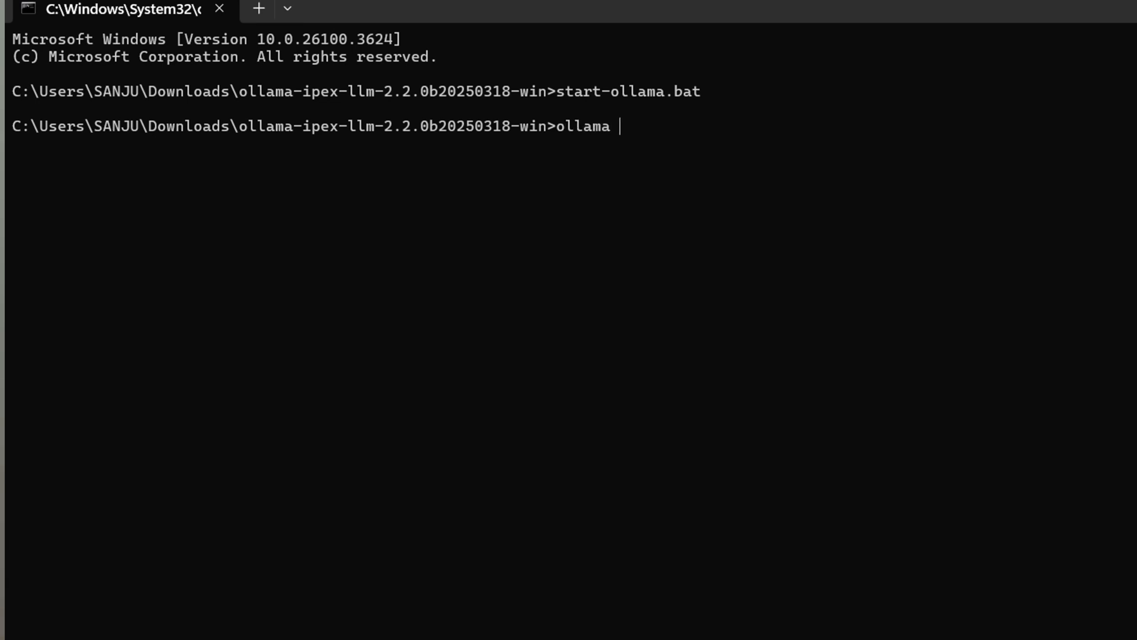
text(run)
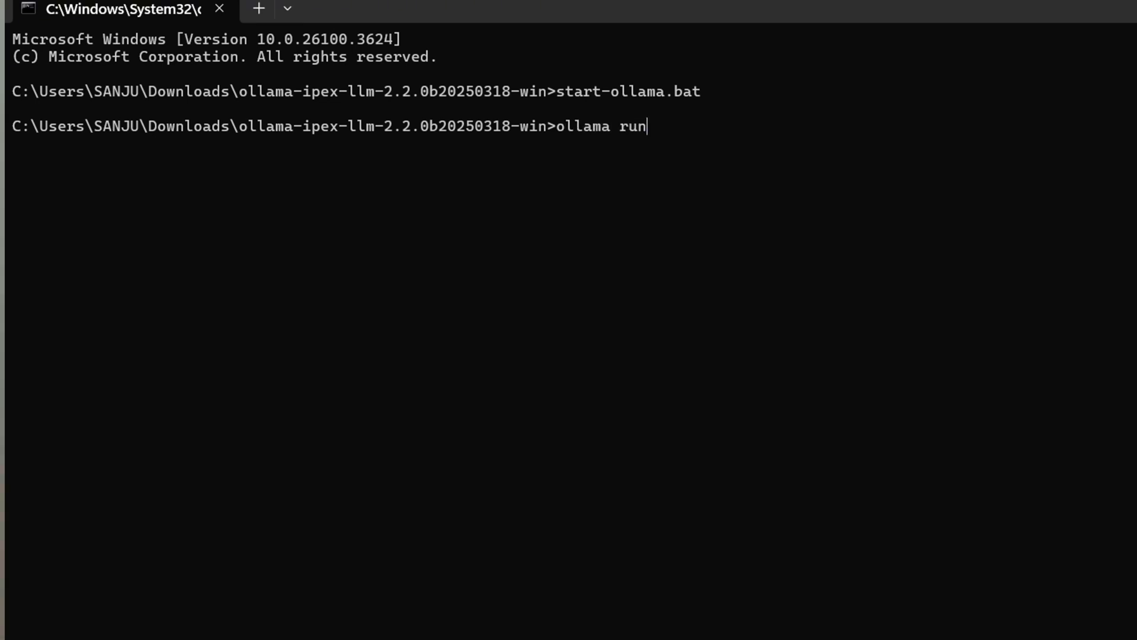
text(--verb)
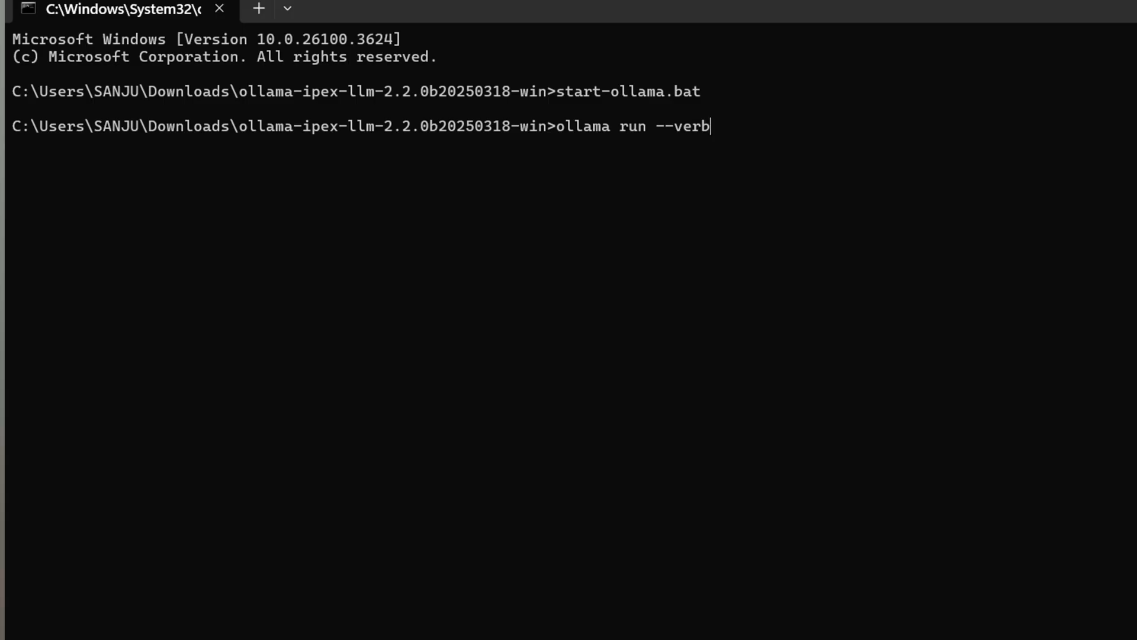
text(ose ge)
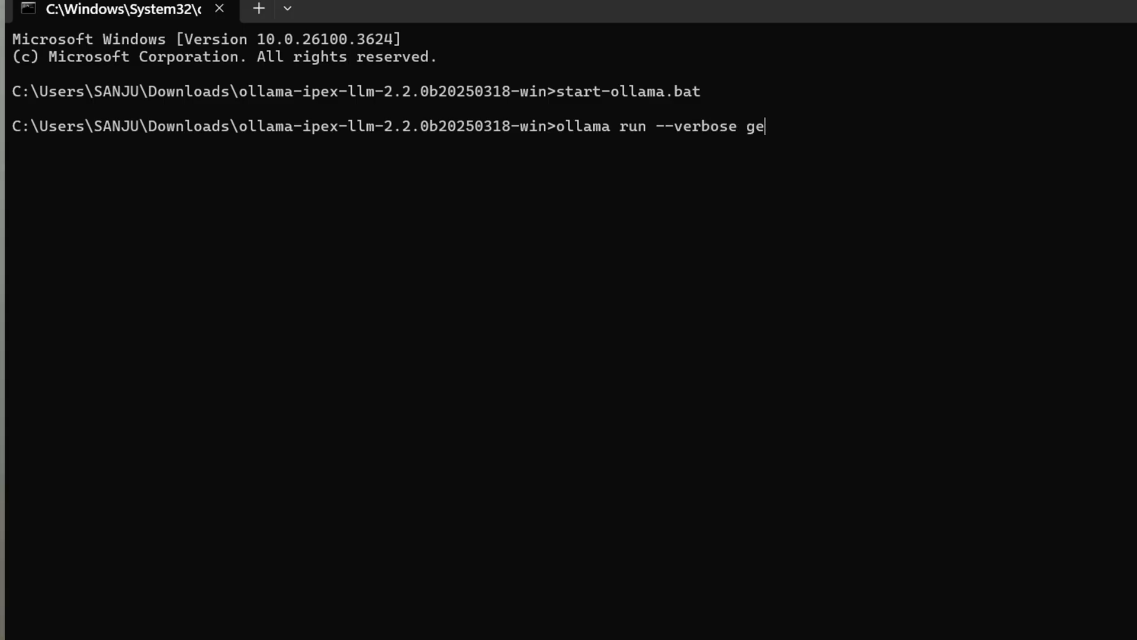
text(mma3:1b)
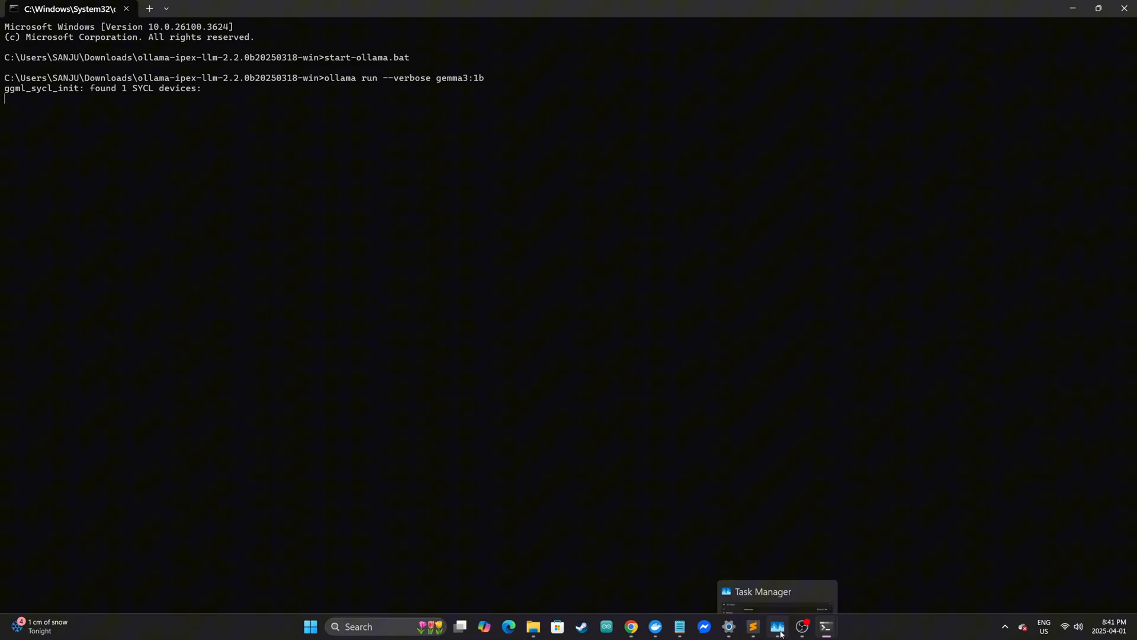
With Task Manager showing Arc A770 GPU usage, ask gemma3:1b 'what are you?' and begin the next prompt
click(775, 625)
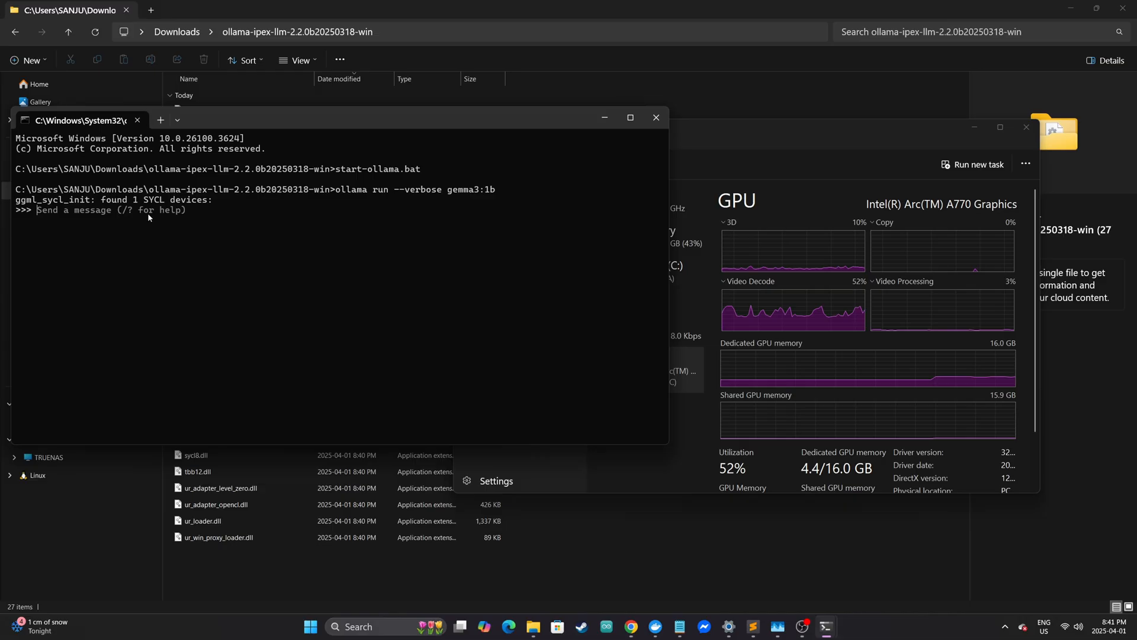
text(what are you?)
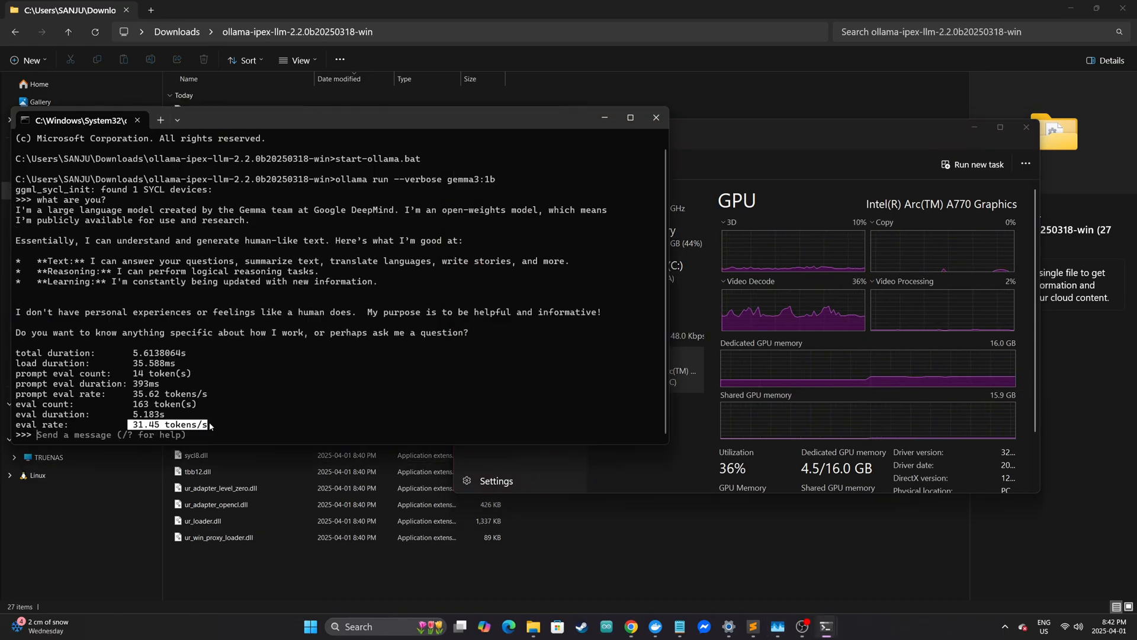
text(exp)
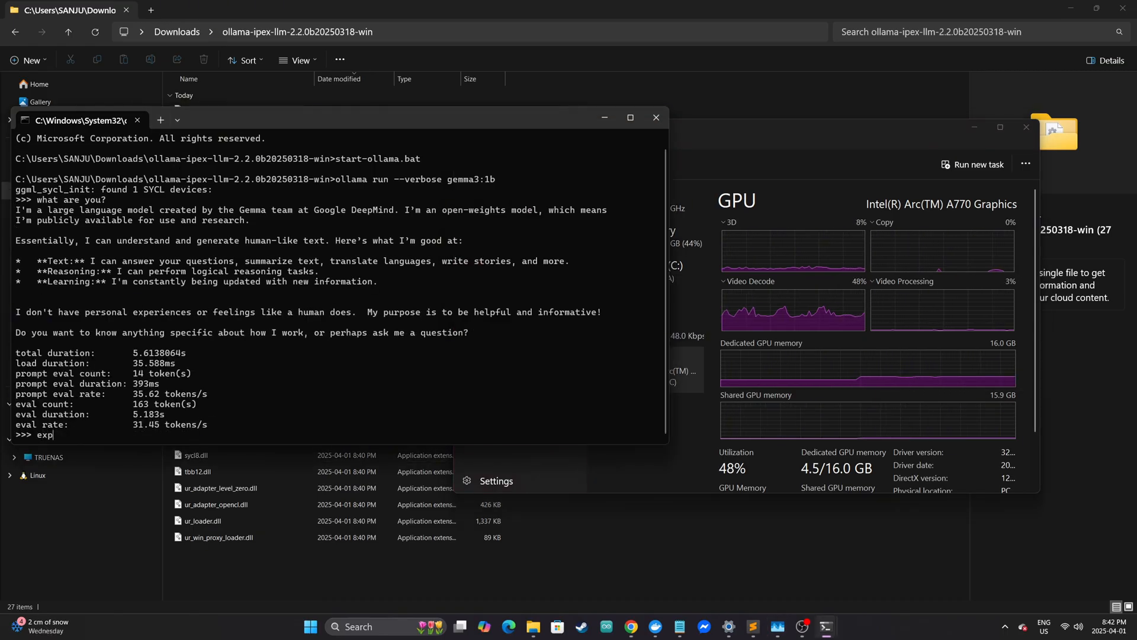